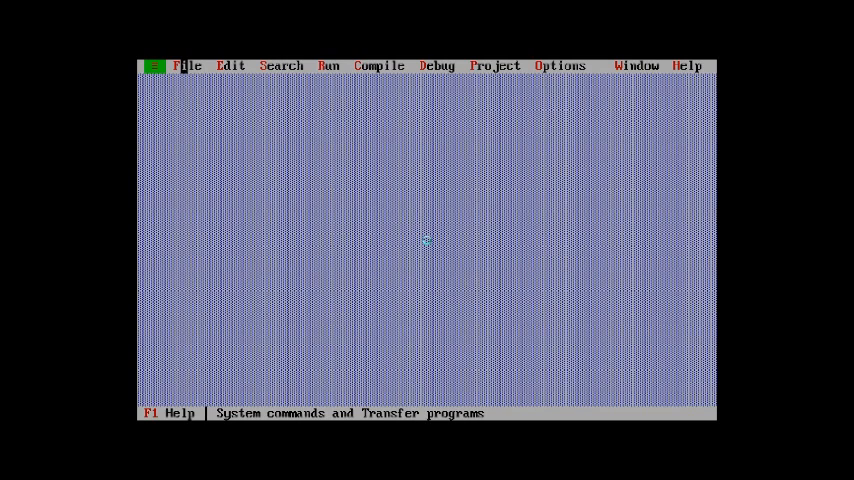
Create a new empty NONAME00.CPP file, dismissing the Save File As prompt
left_click(188, 65)
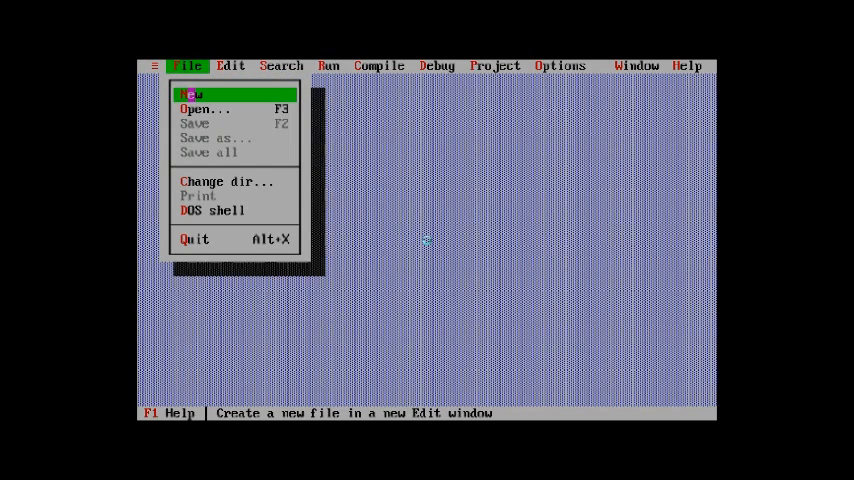
left_click(190, 94)
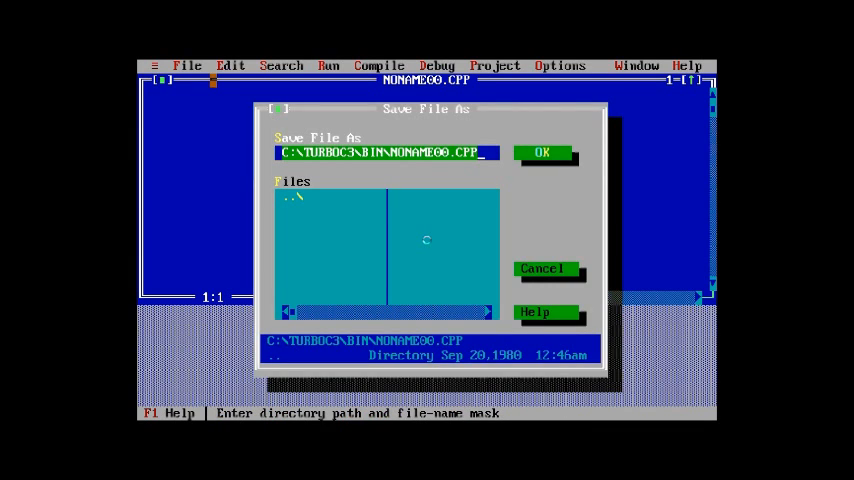
left_click(542, 152)
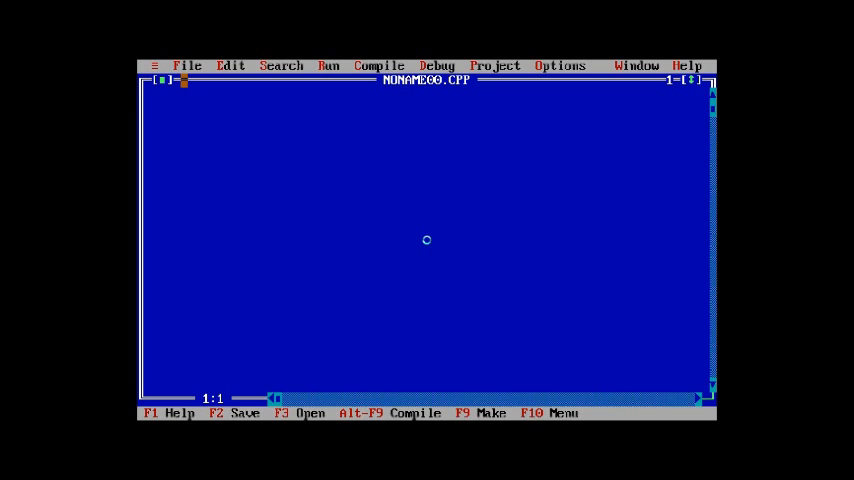
Type two #include<stdio.h> lines at the top of the file
type("#inclu")
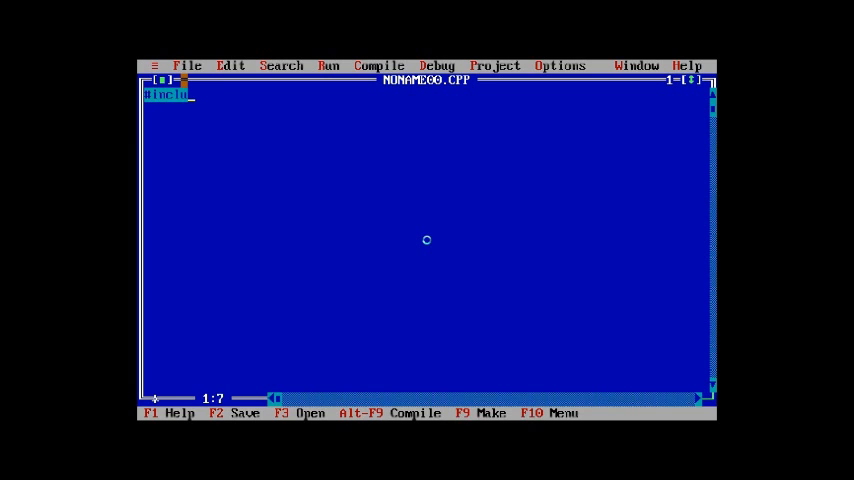
type("de<stdio.h>")
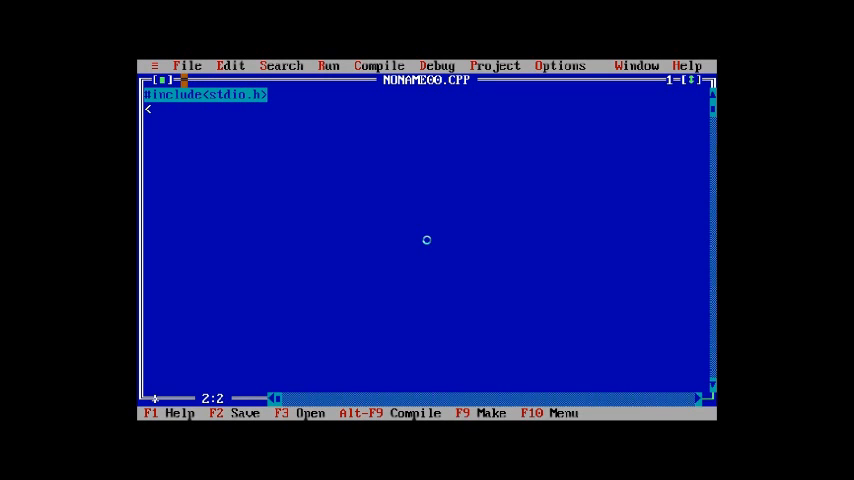
type("#in")
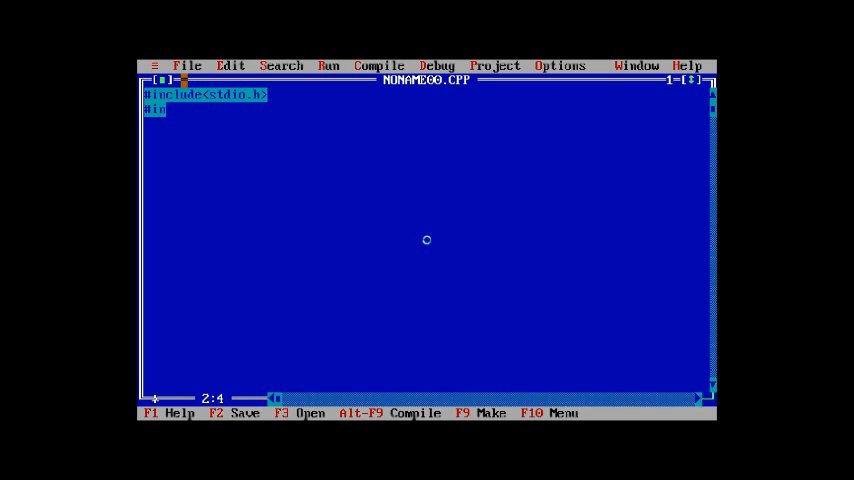
type("clude<")
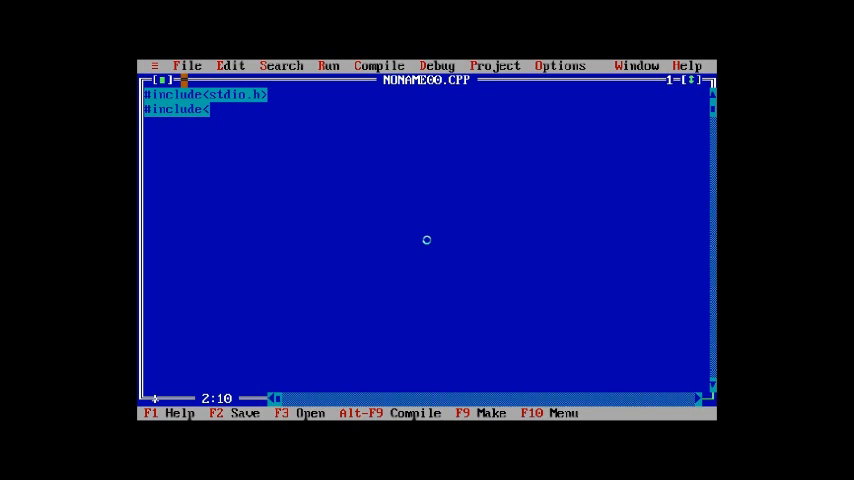
type("stdio.h>")
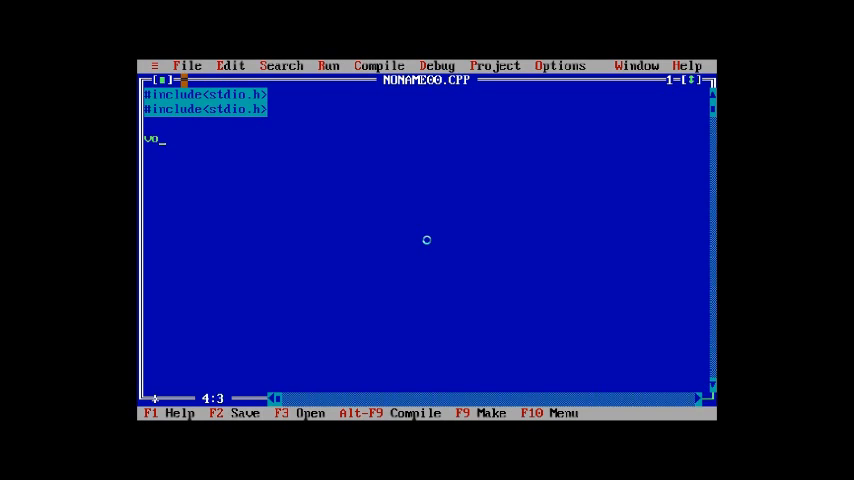
Add void main() with an opening brace and the declaration int a=10;
type("id main(")
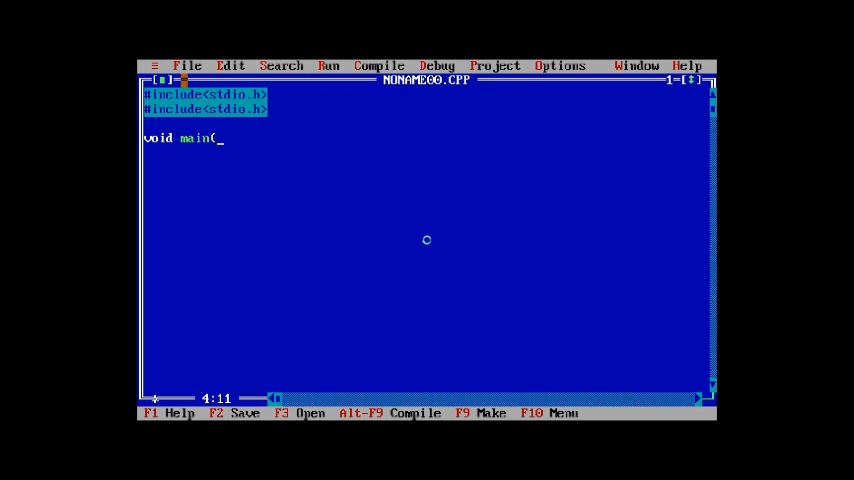
type(")")
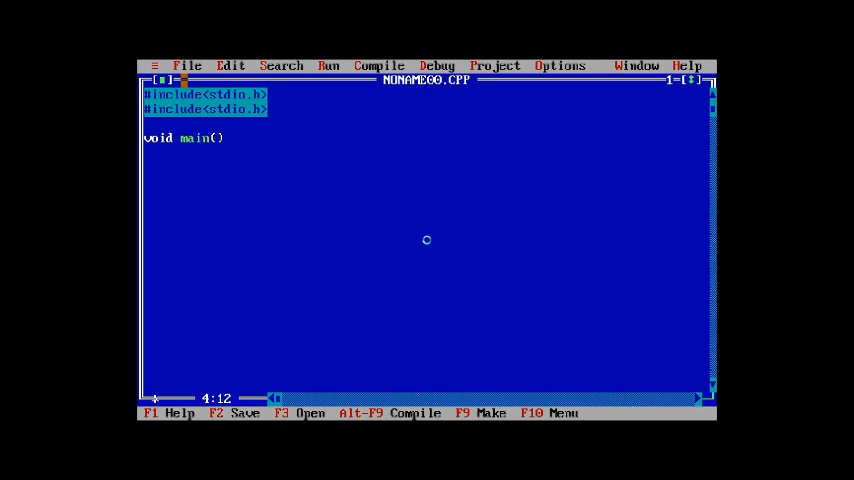
type("{")
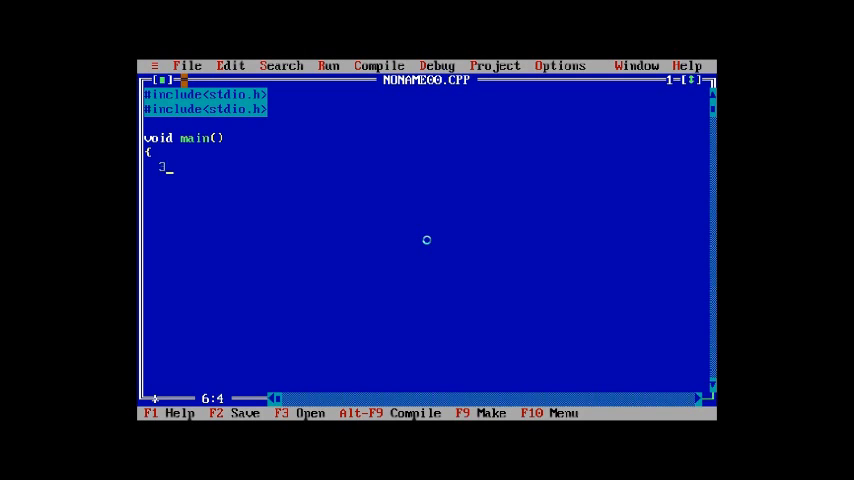
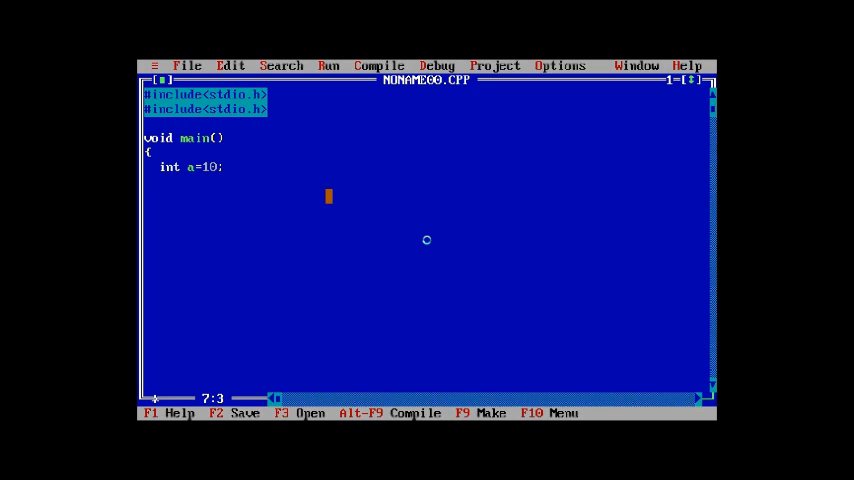
Rewrite the declaration in main() as const int a=10;
type("-")
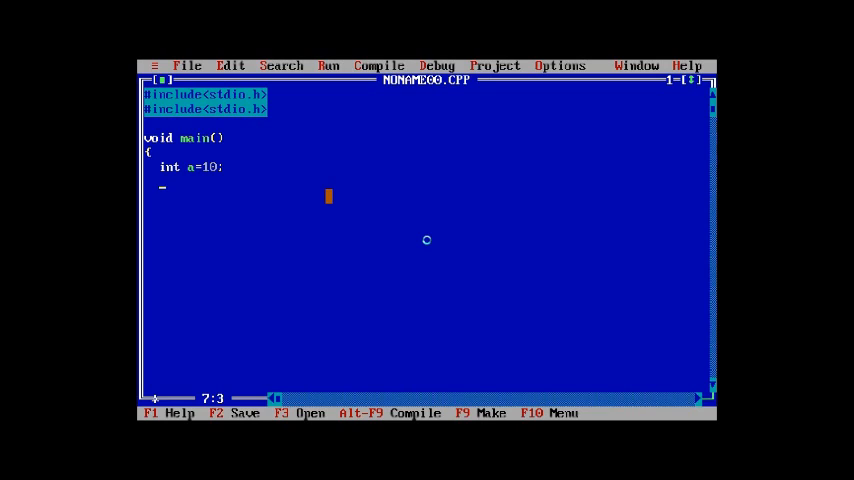
type("c")
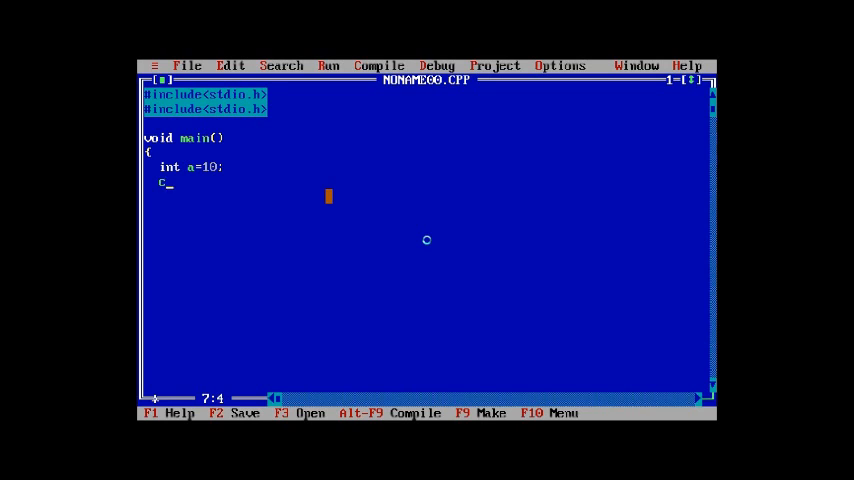
type("onst")
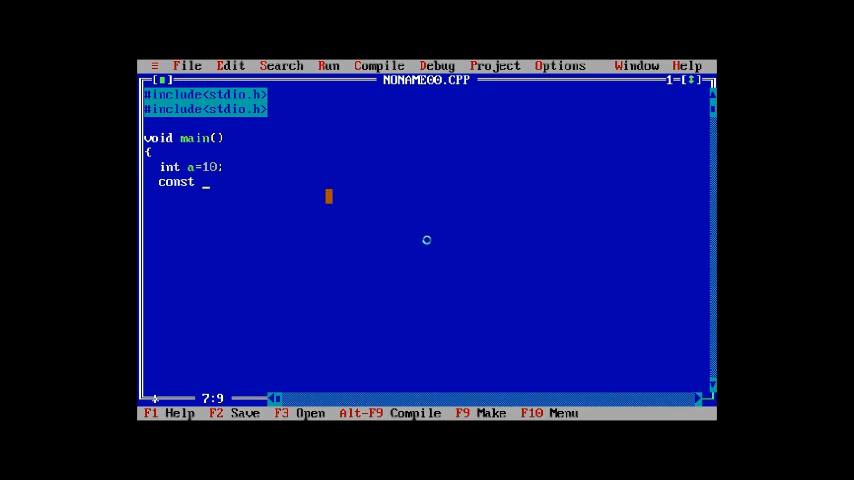
type("=")
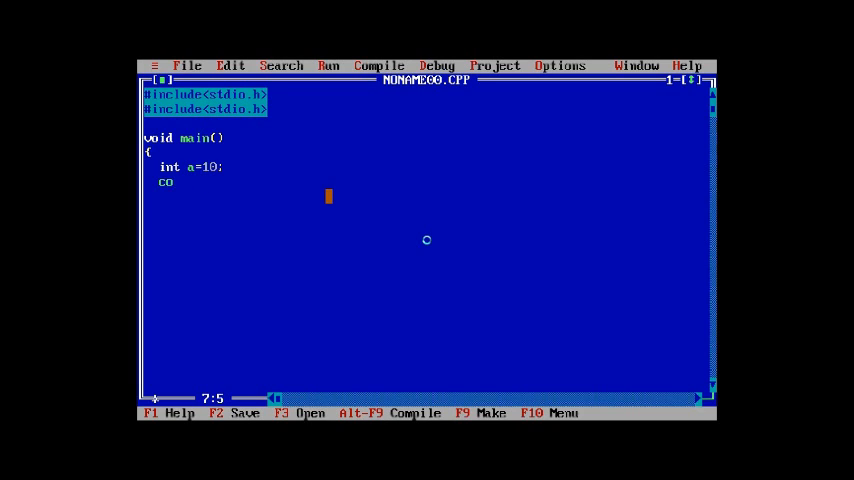
key("Backspace")
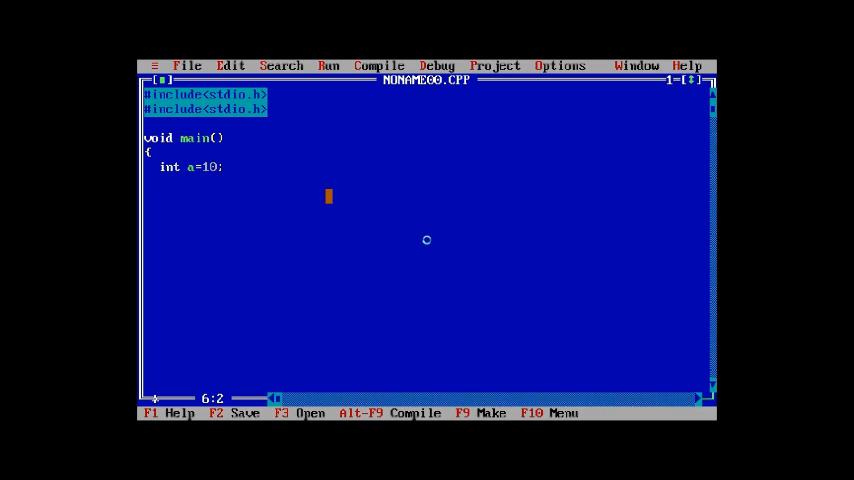
type("con_")
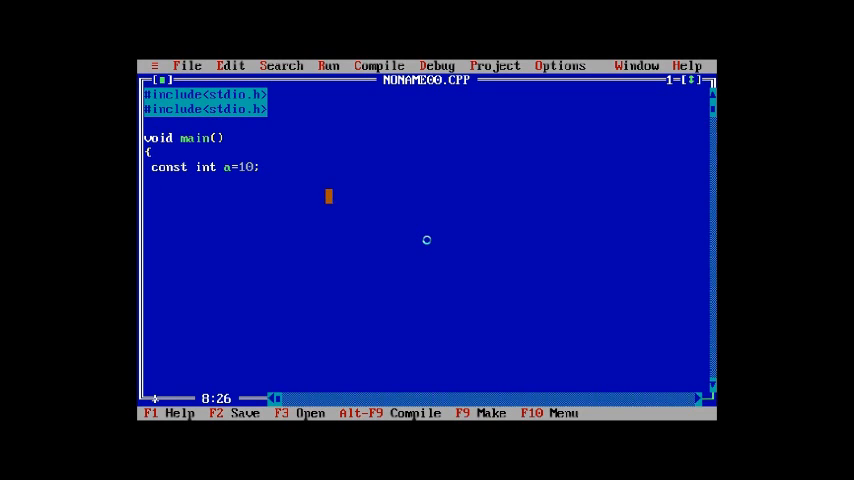
type("=")
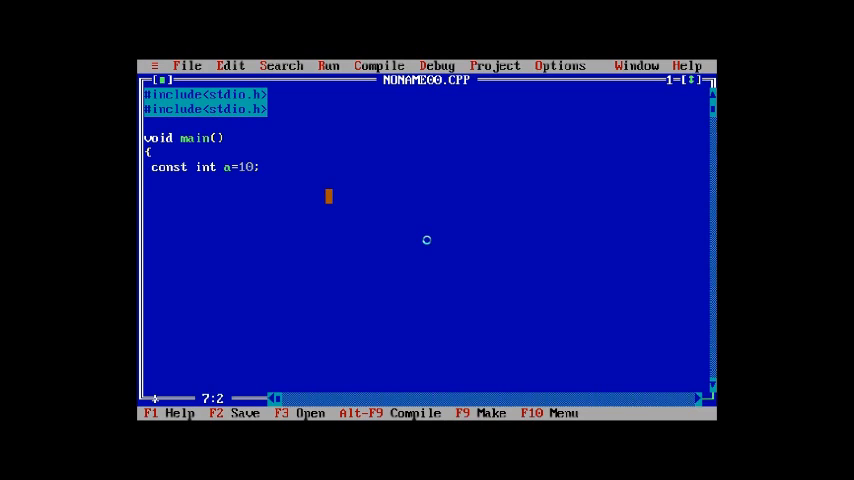
Add a=a+3; and printf("the value of a is= %d",a); inside main()
type("a=")
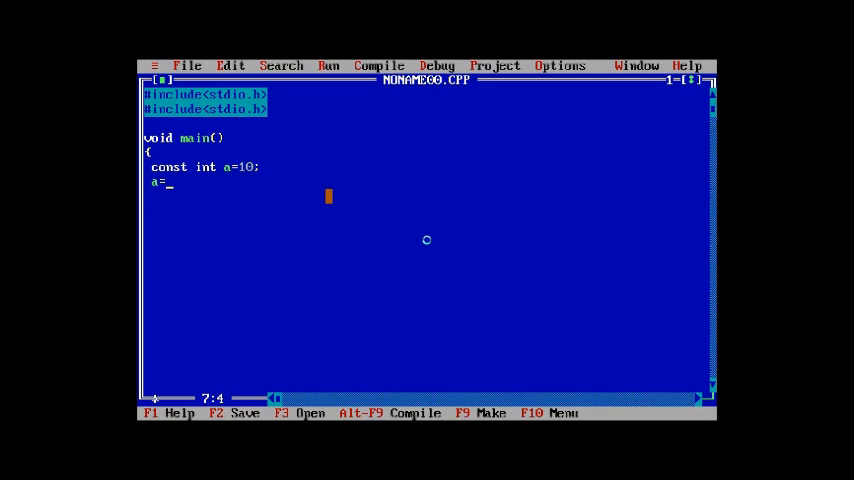
type("+3;")
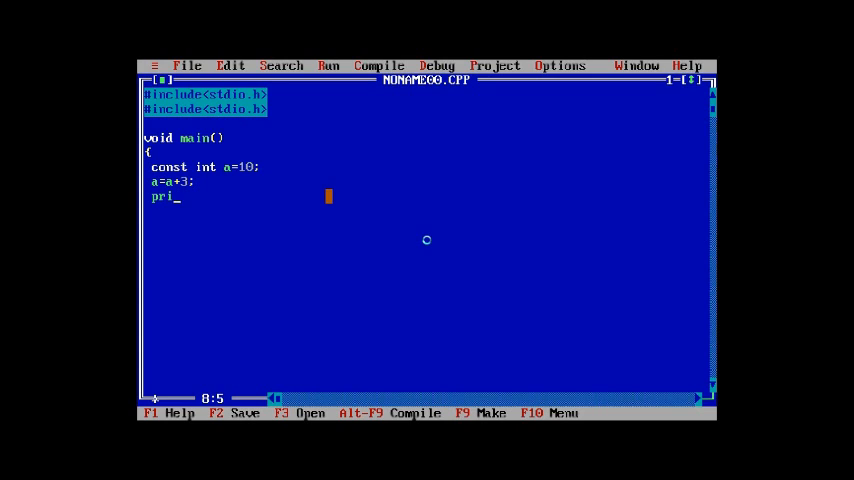
type("ntf(")
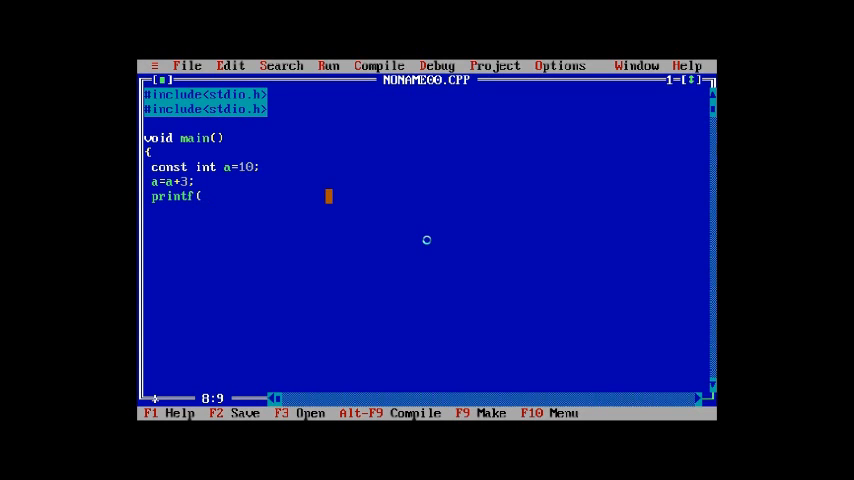
type("\"the")
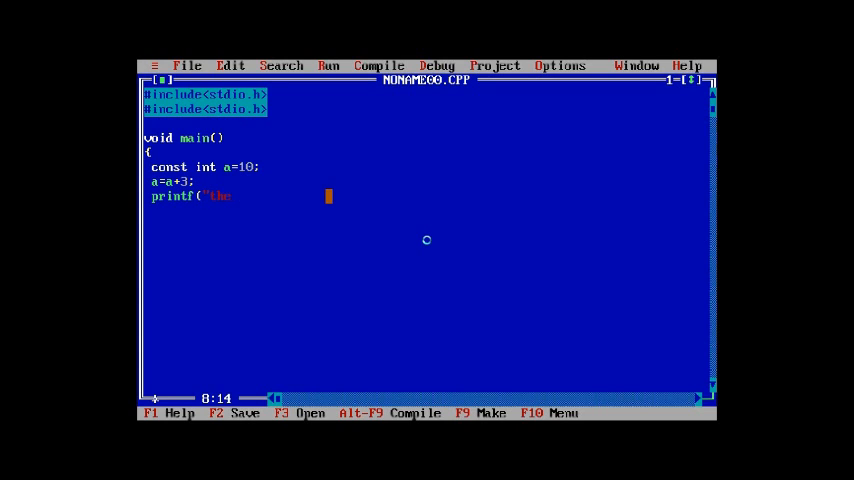
type("value of a is=")
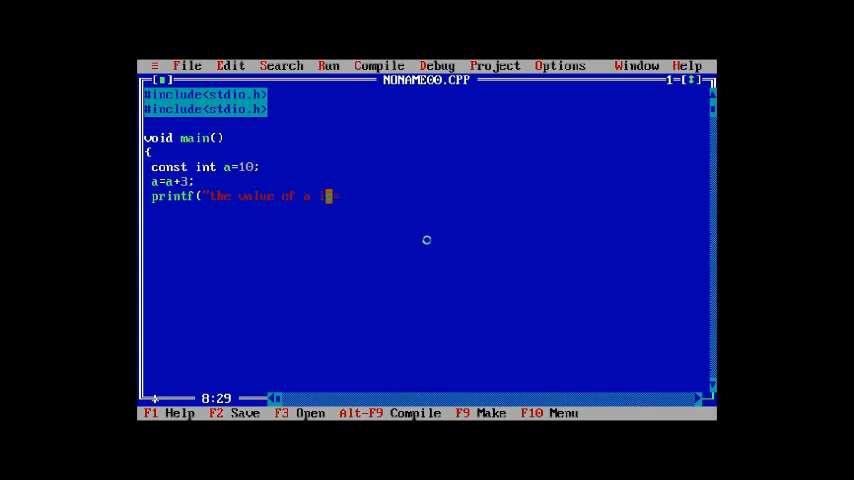
type("%d\"")
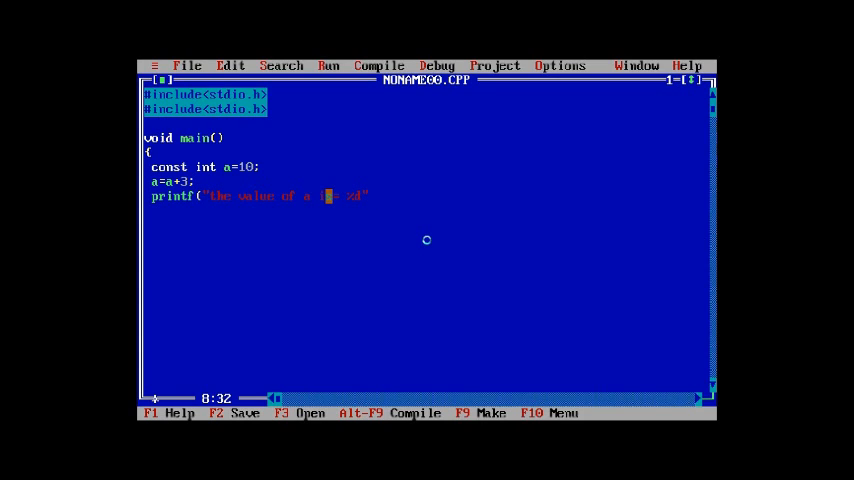
type(",")
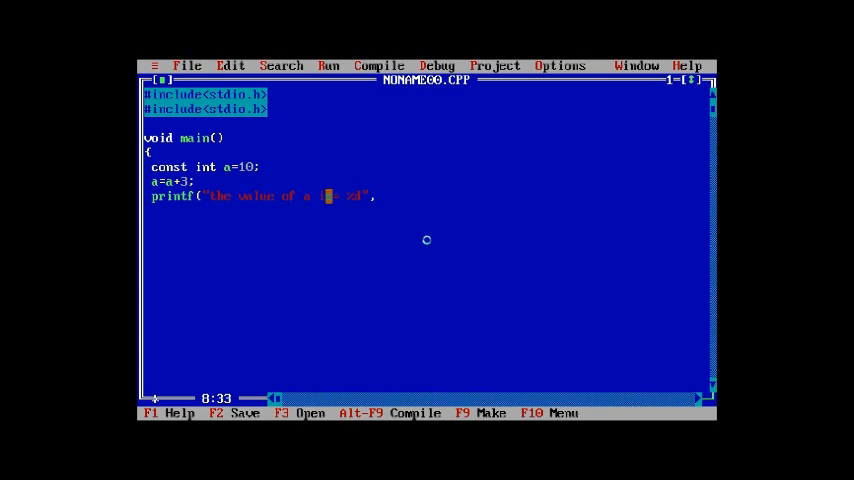
type(",a")
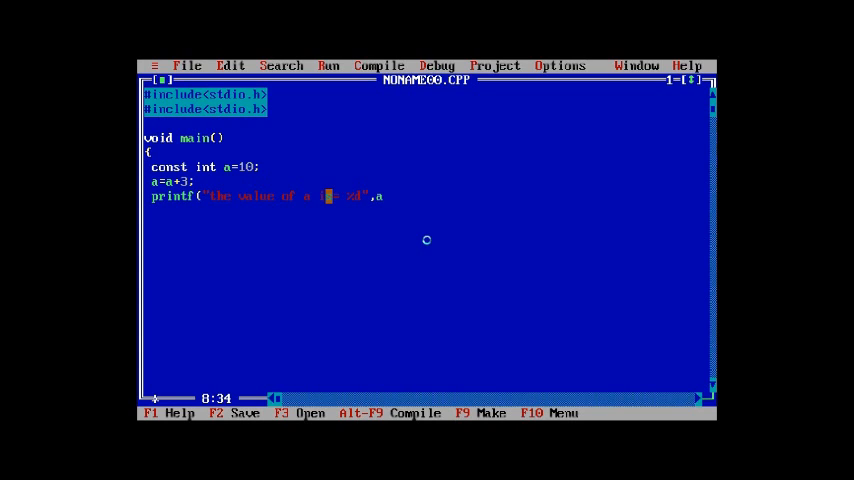
type(");")
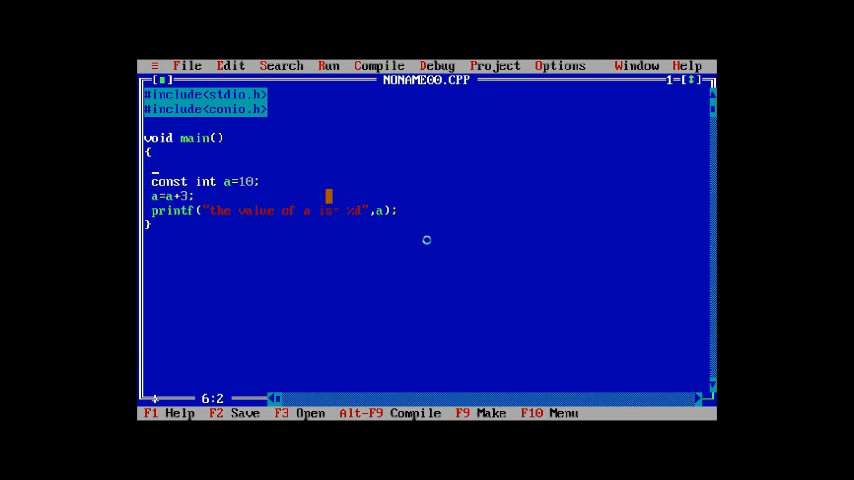
Put clrscr(); at the top of main() and getch(); before the closing brace
type("clrscr();")
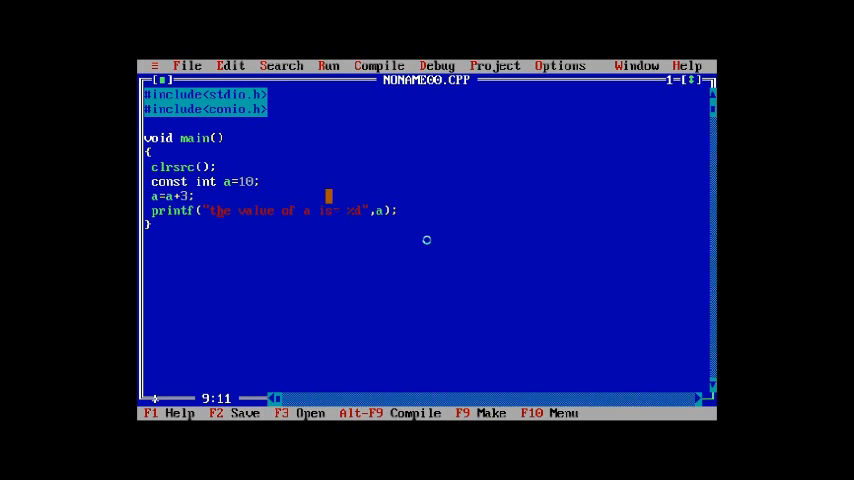
key("Down")
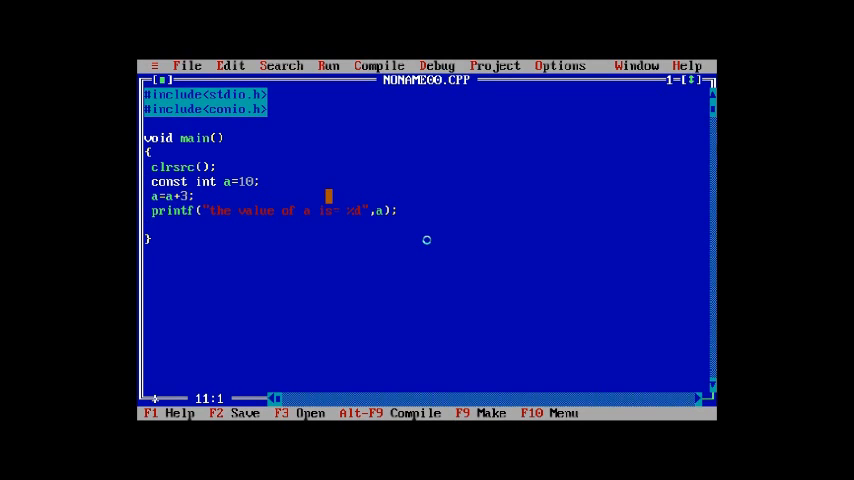
type("getc")
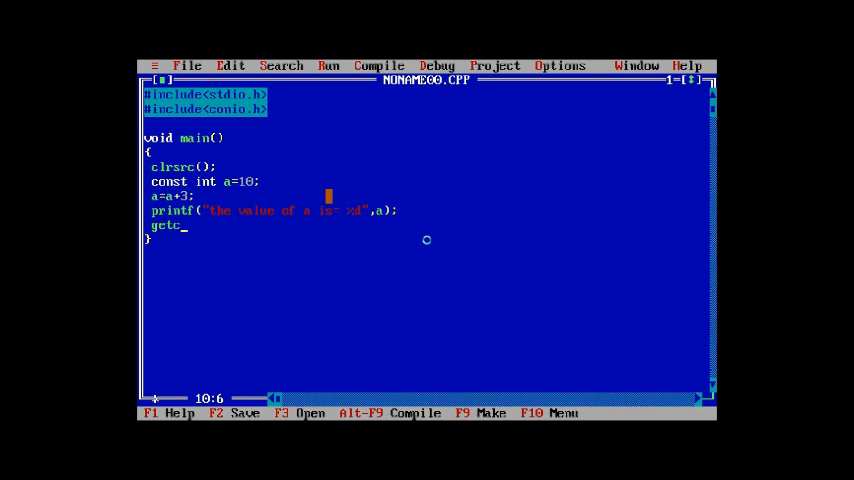
type("h")
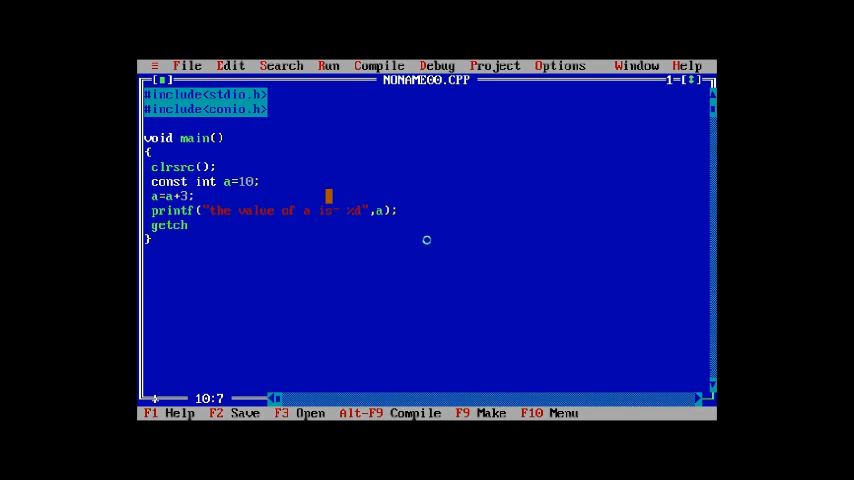
type("();")
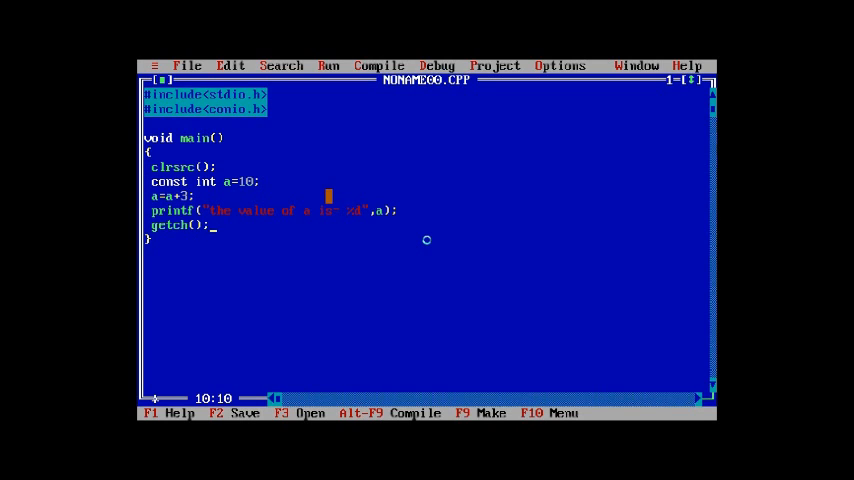
Compile NONAME00.CPP and correct the misspelled call to clrscr();
left_click(379, 65)
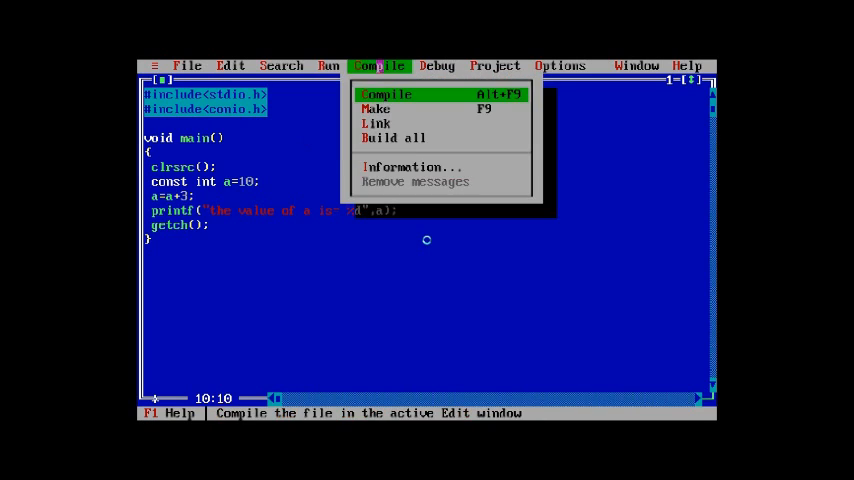
left_click(386, 93)
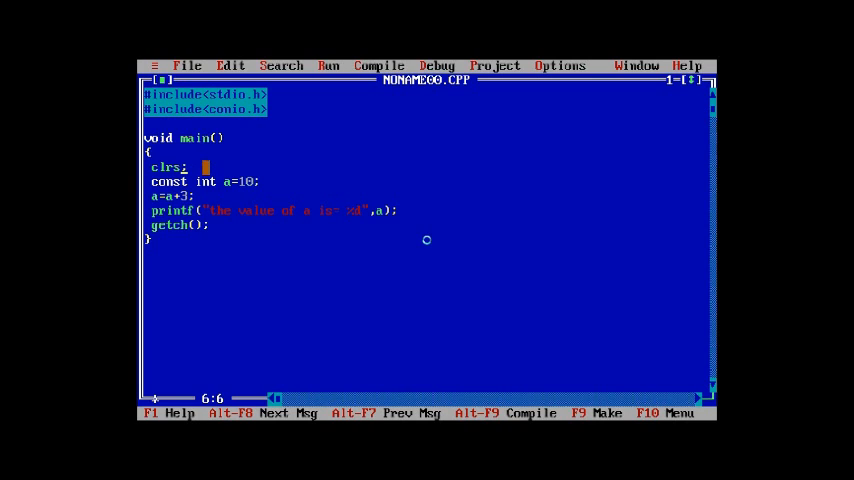
type("cr()")
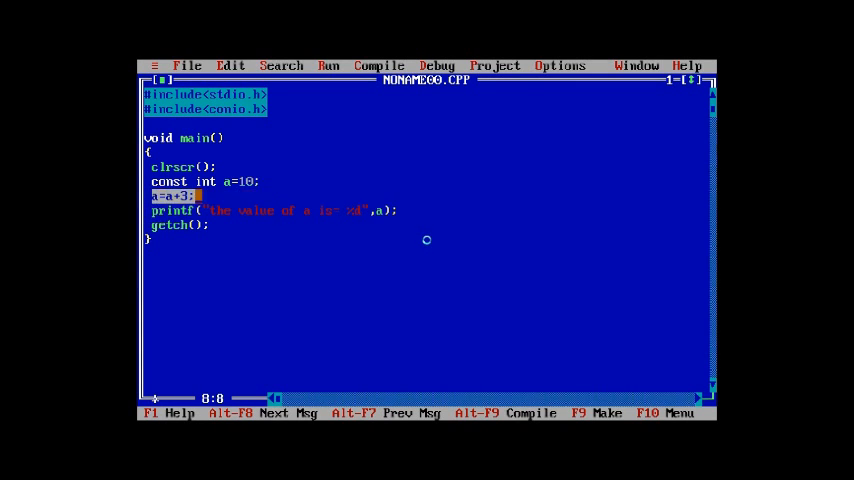
key("Down")
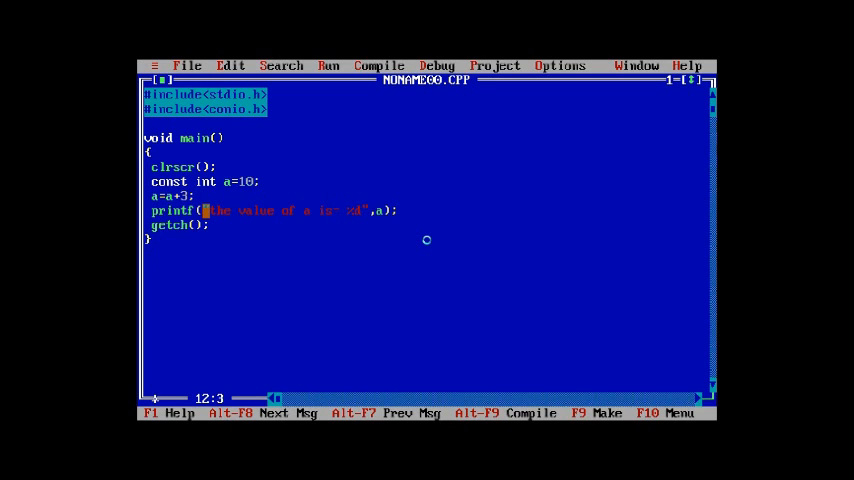
type("if")
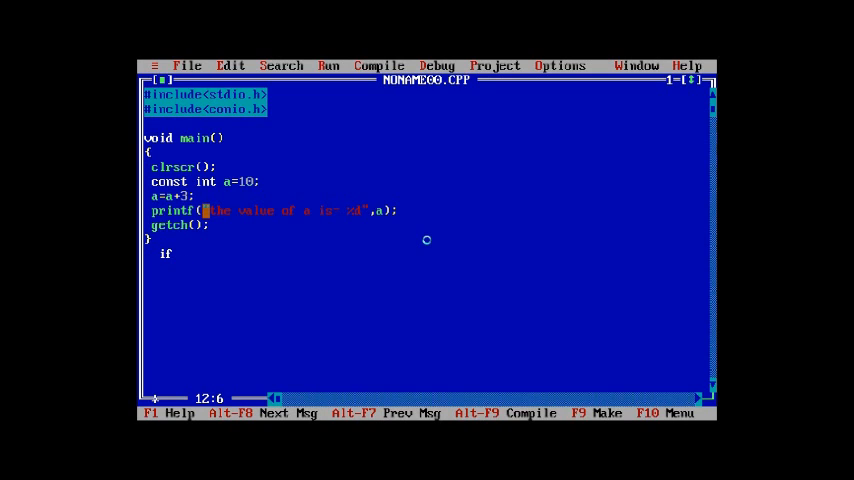
type("IF")
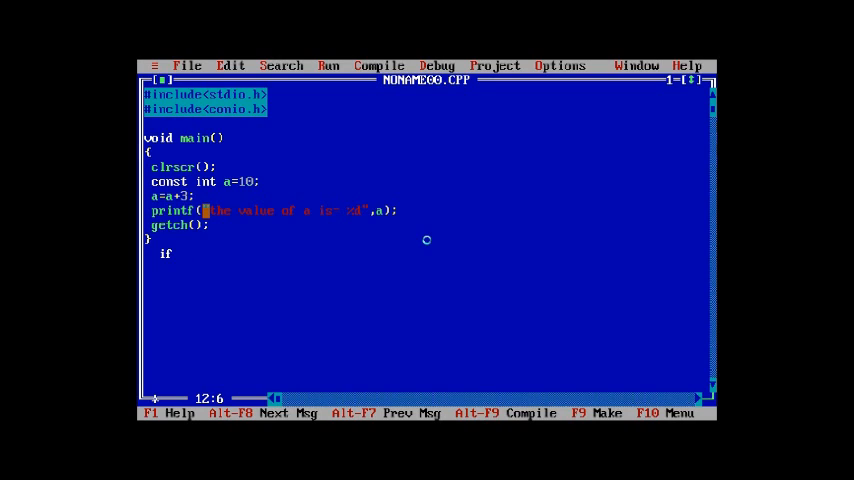
type("const for while do")
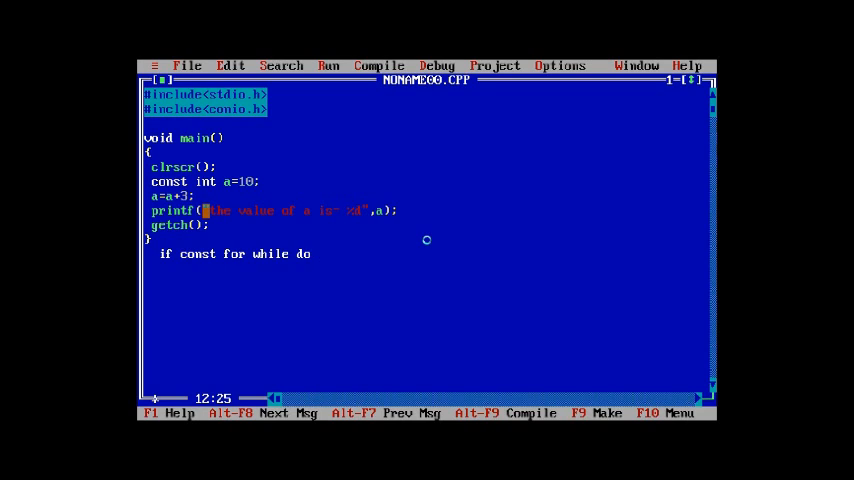
type("els")
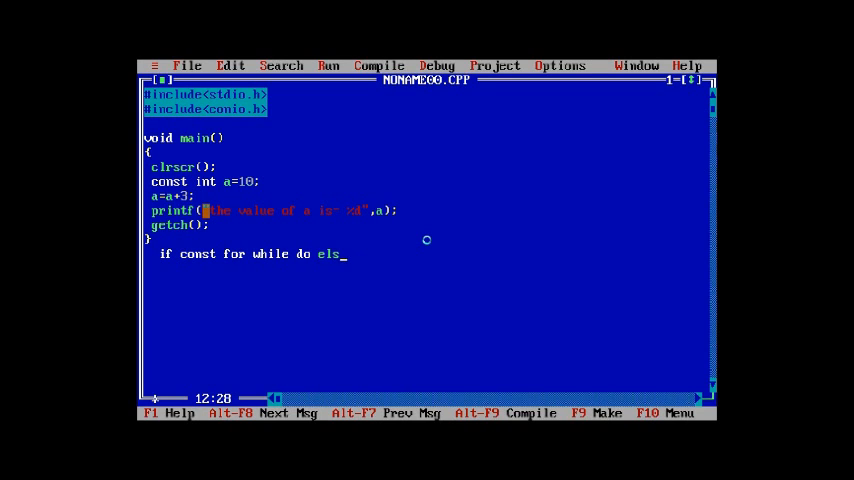
type("e")
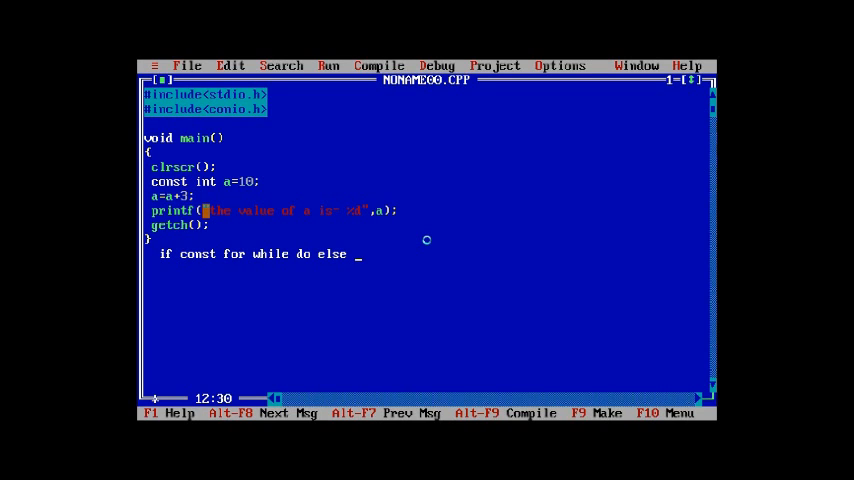
type("...")
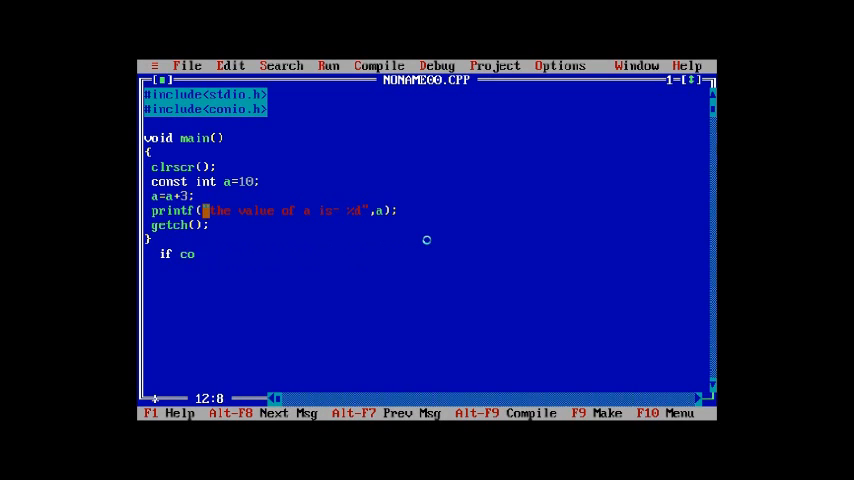
key("Backspace")
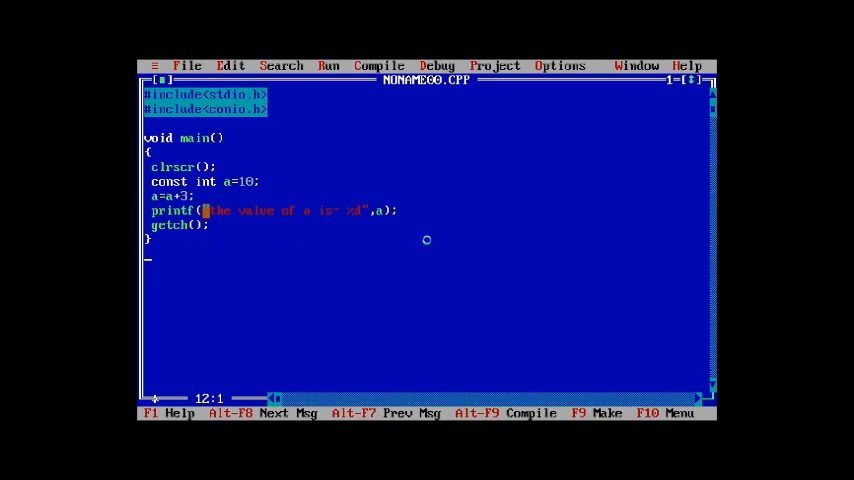